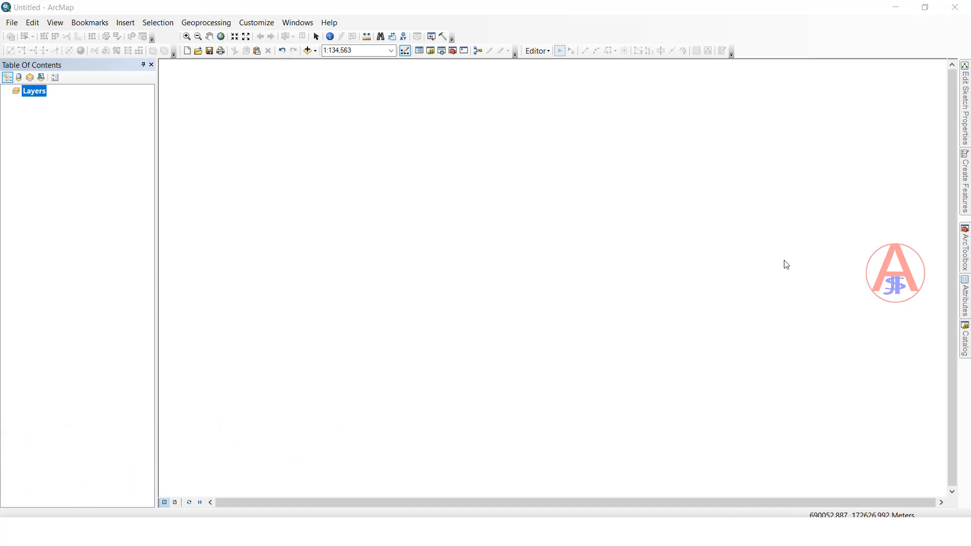
mouse_move(328, 91)
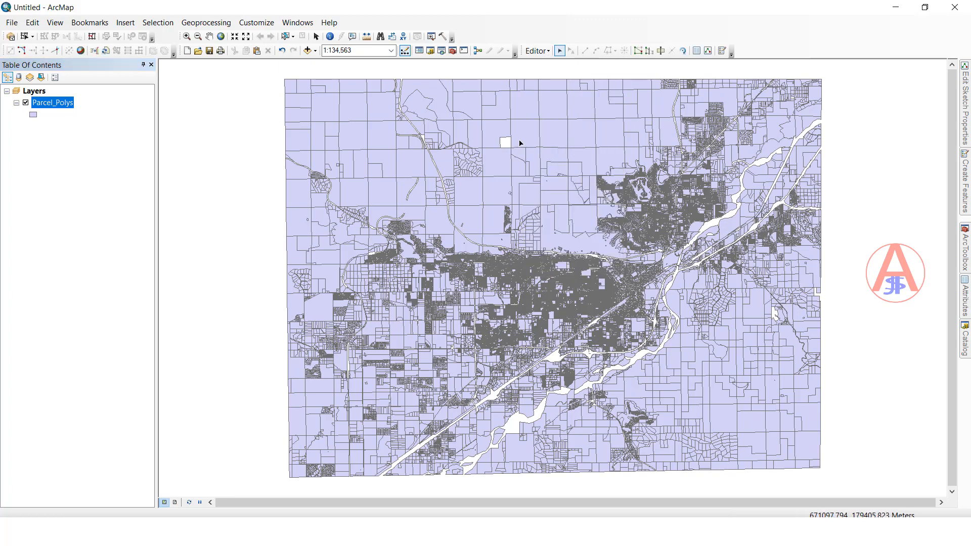
Select a single parcel in the north of the Parcel_Polys layer.
left_click(525, 133)
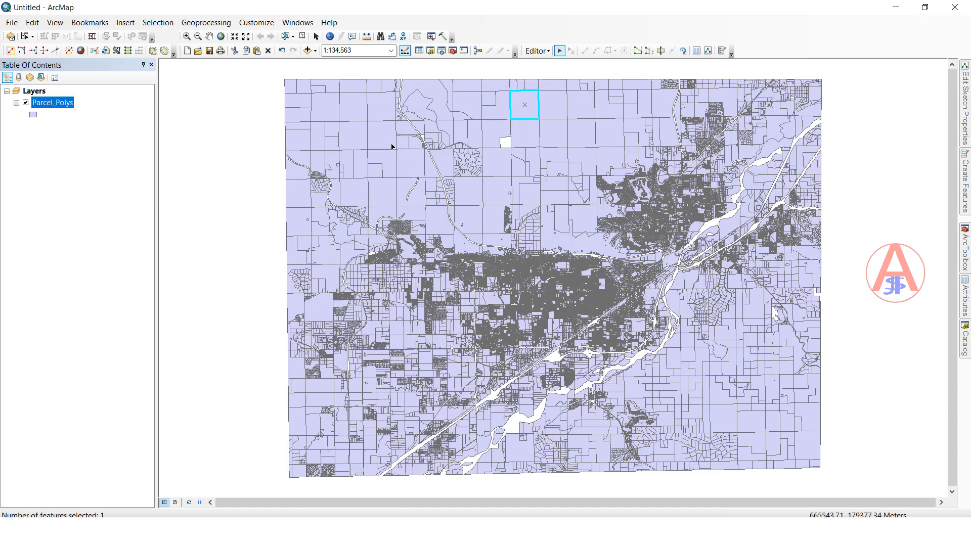
mouse_move(447, 208)
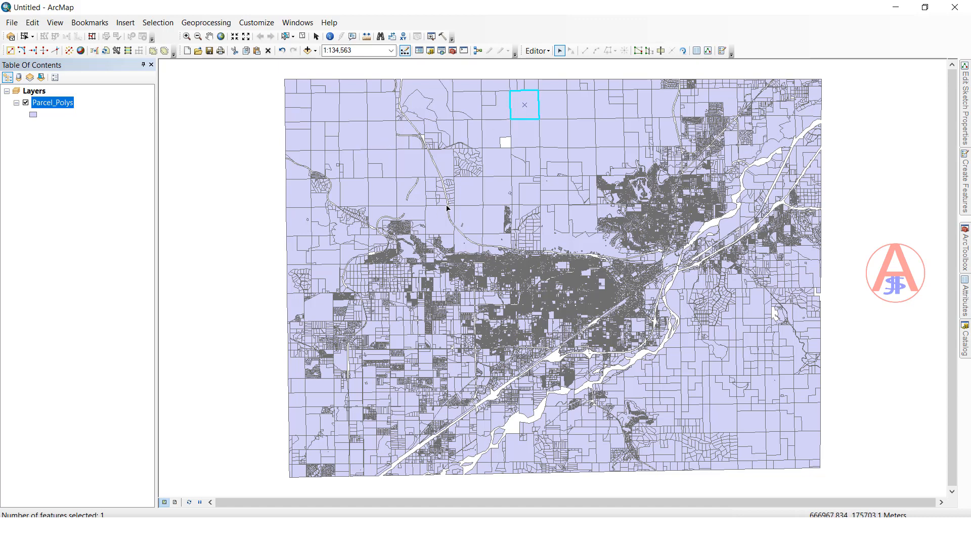
mouse_move(473, 249)
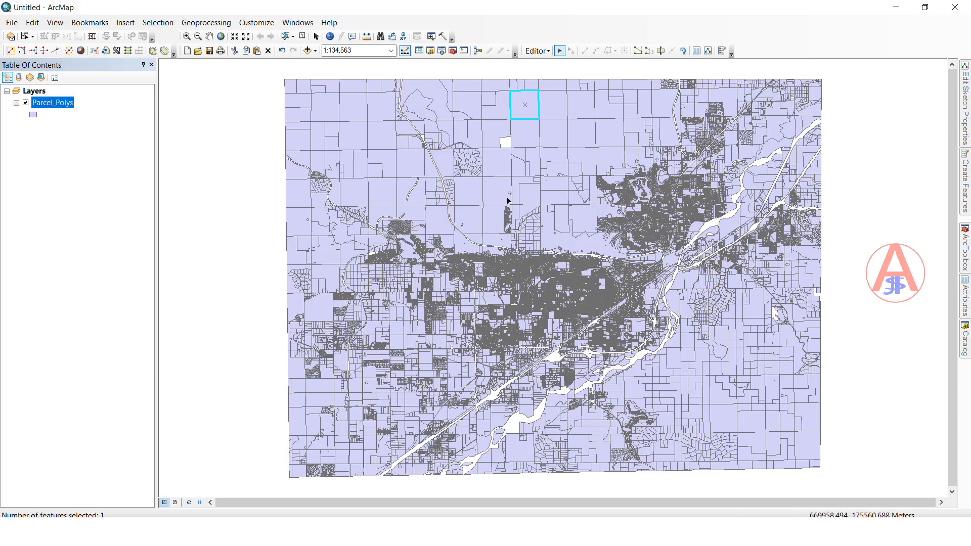
Stop editing and search for the 'polygon to line' tool.
left_click(535, 50)
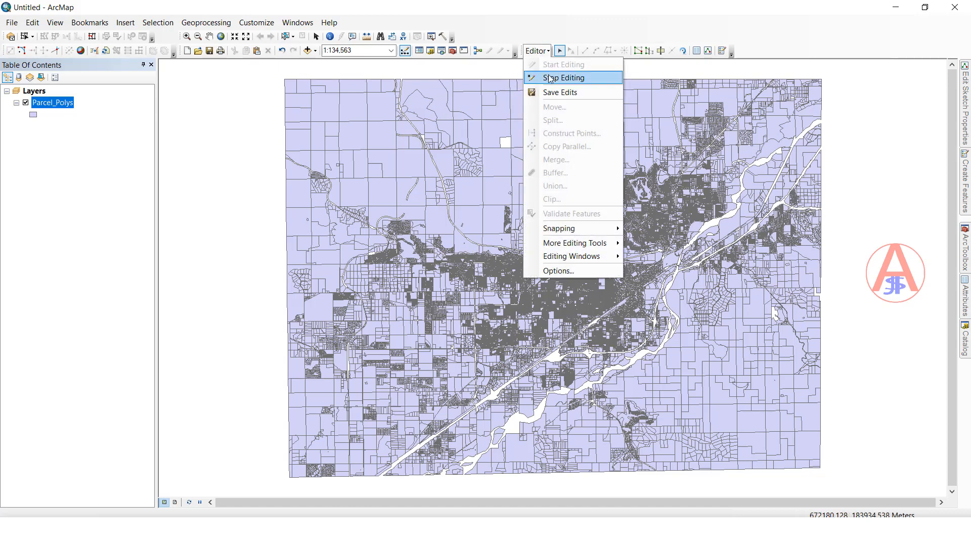
left_click(563, 77)
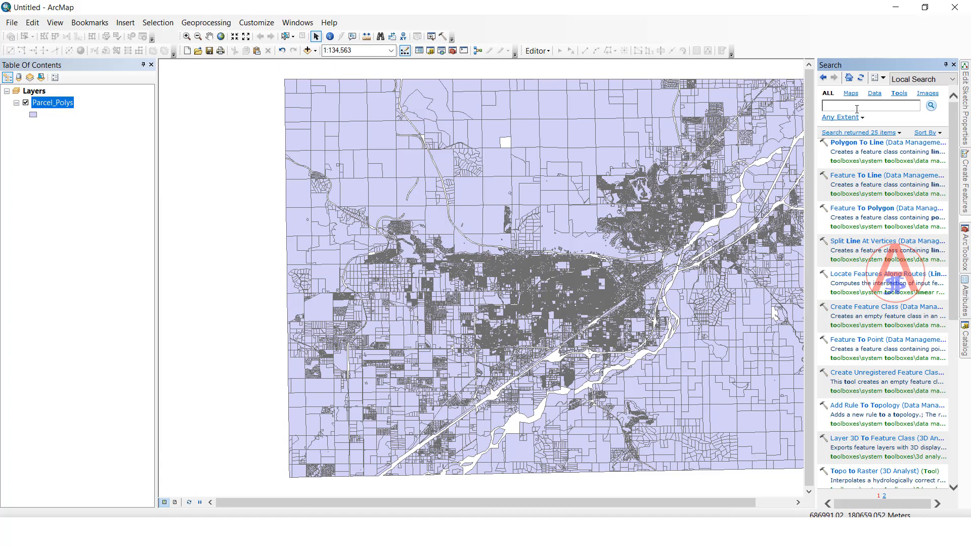
type("polygon to line")
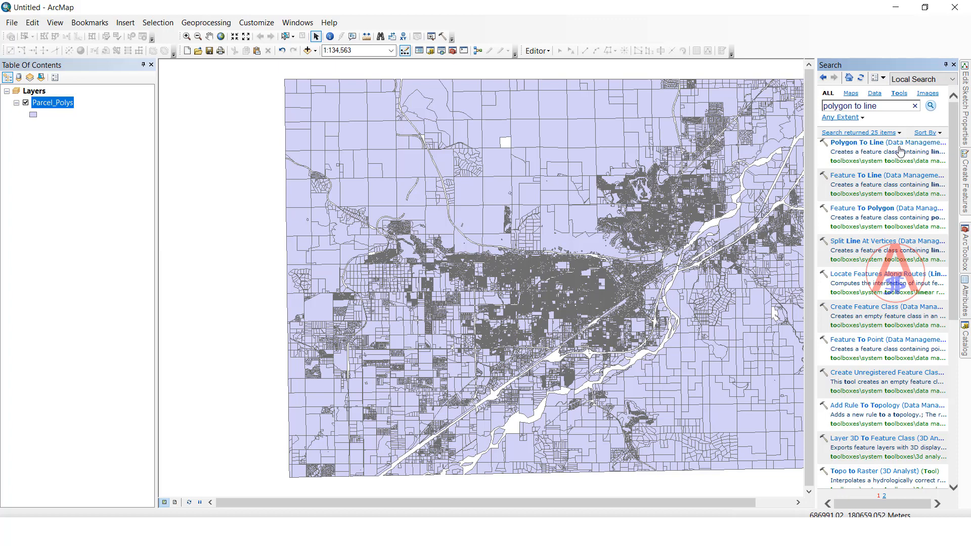
mouse_move(870, 147)
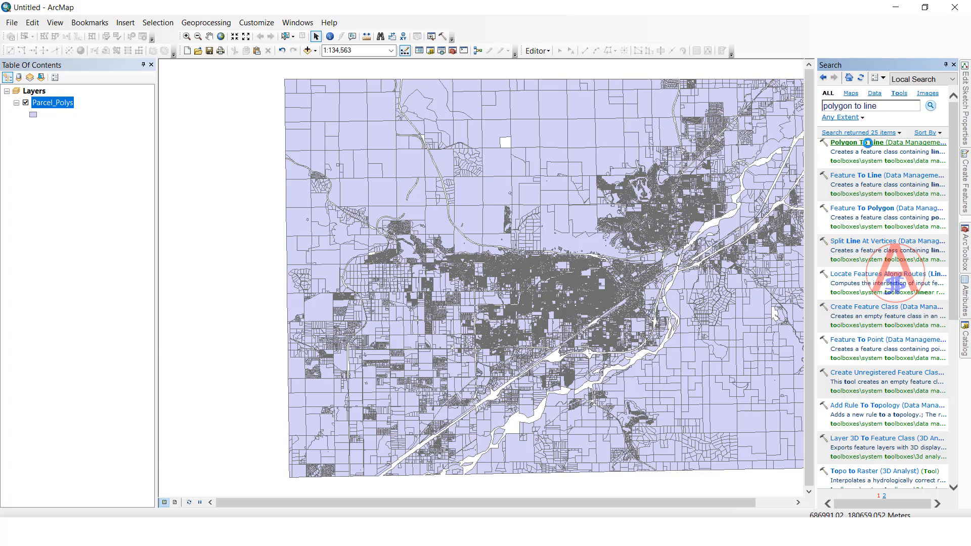
Open Polygon To Line and set Parcel_Polys as the input features.
double_click(872, 142)
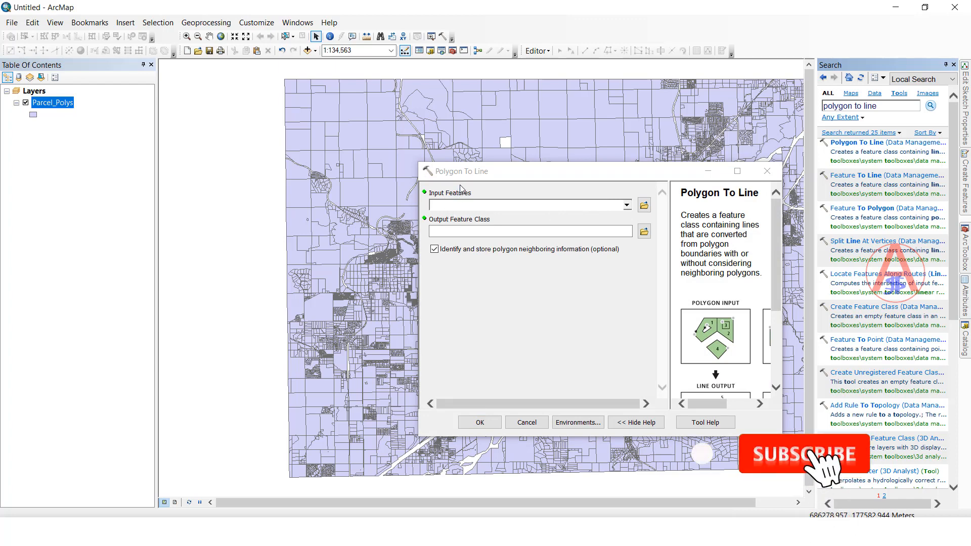
left_click(803, 453)
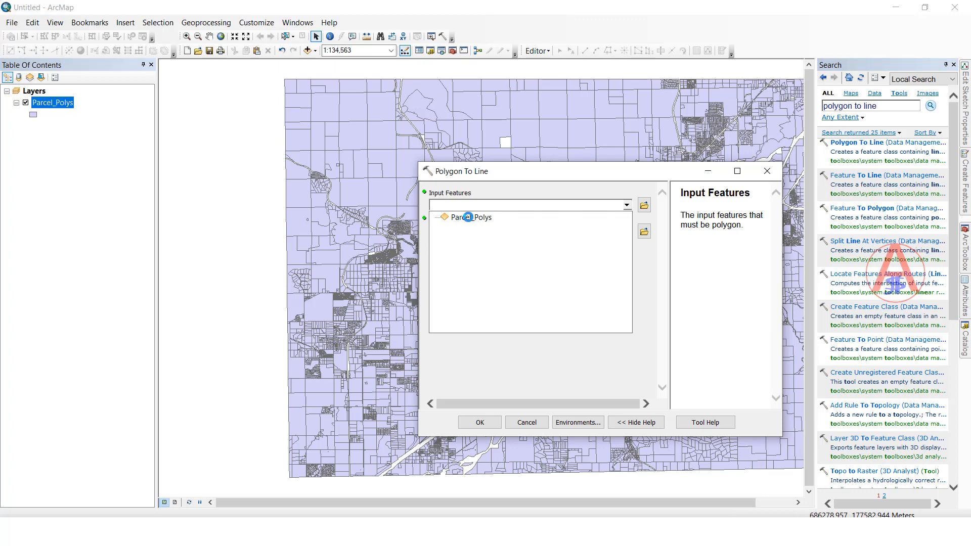
left_click(468, 217)
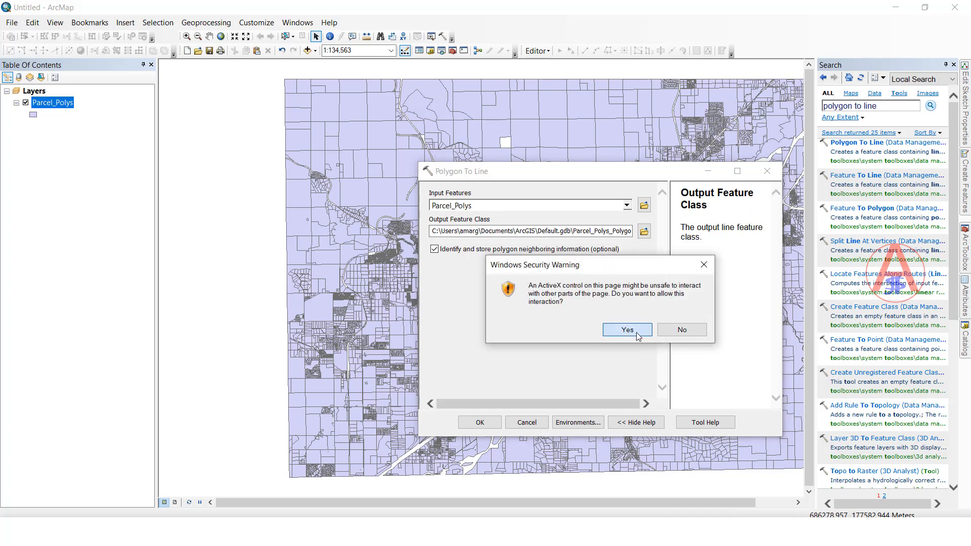
left_click(627, 330)
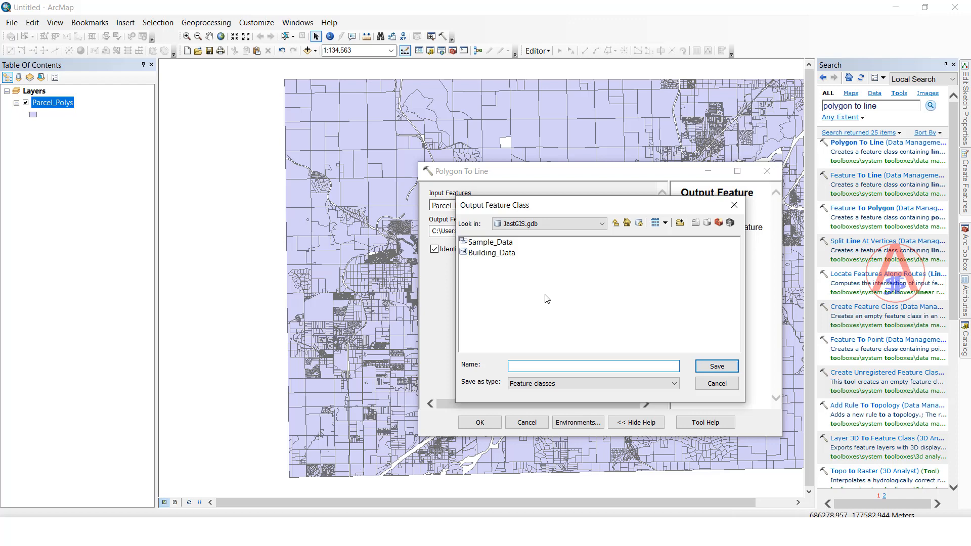
Save the output as PLytoline in JastGIS.gdb.
left_click(593, 365)
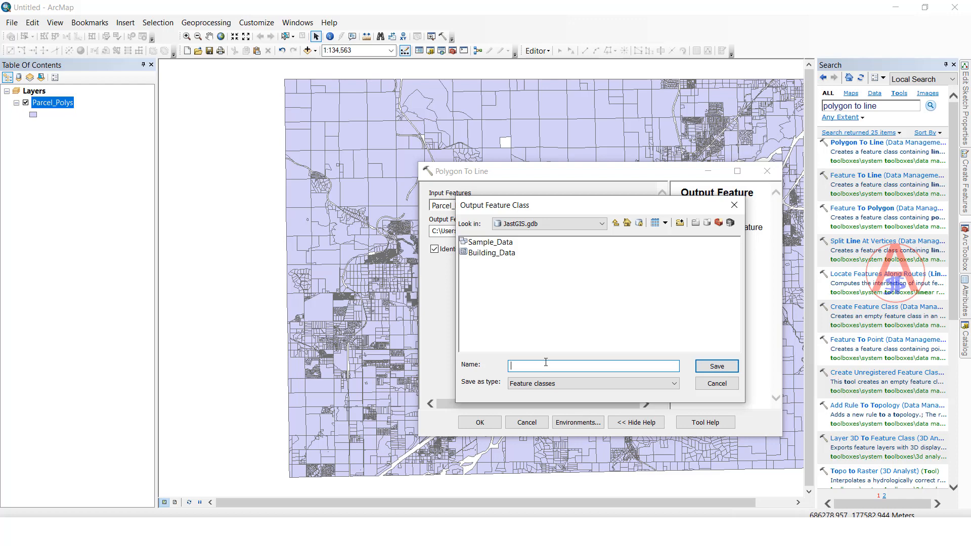
type("PLytoline")
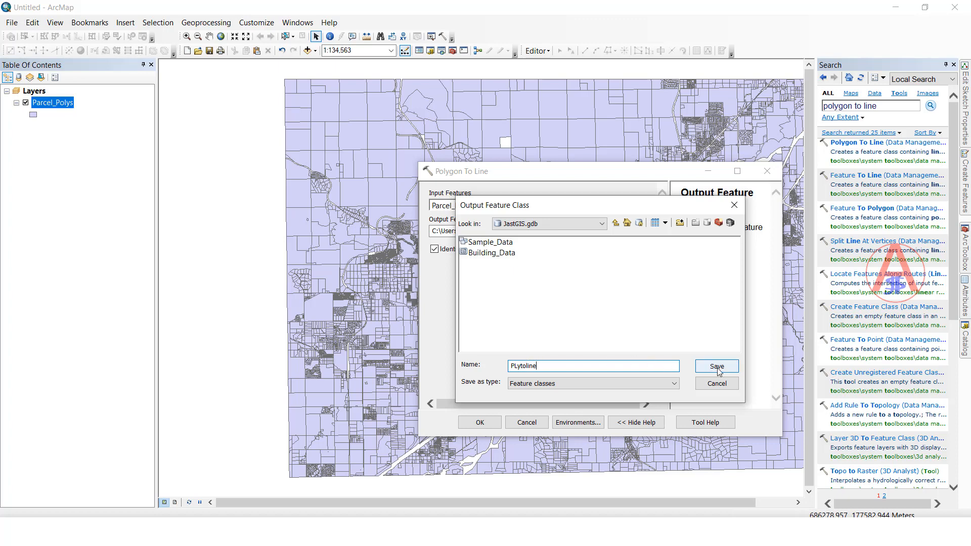
left_click(716, 367)
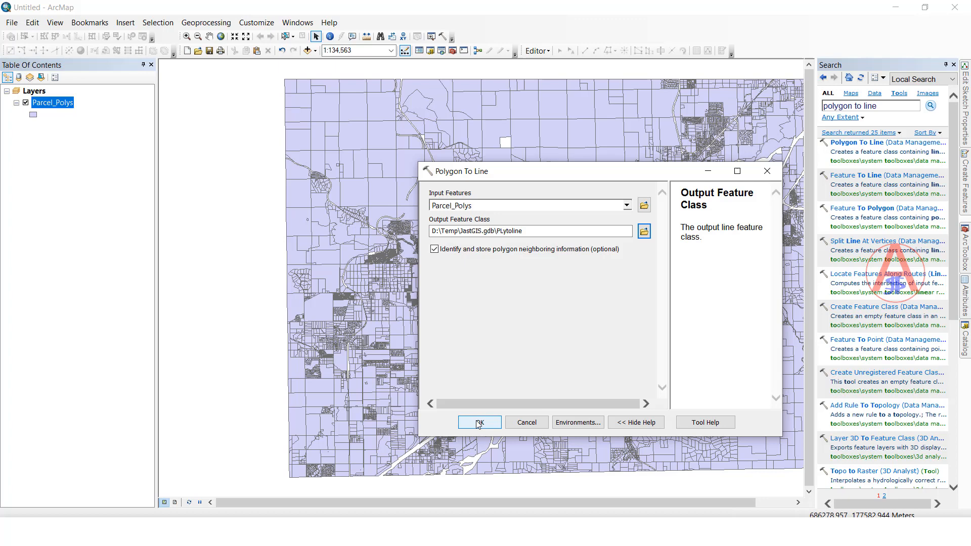
Run Polygon To Line to create PLytoline and close the search panel.
left_click(479, 422)
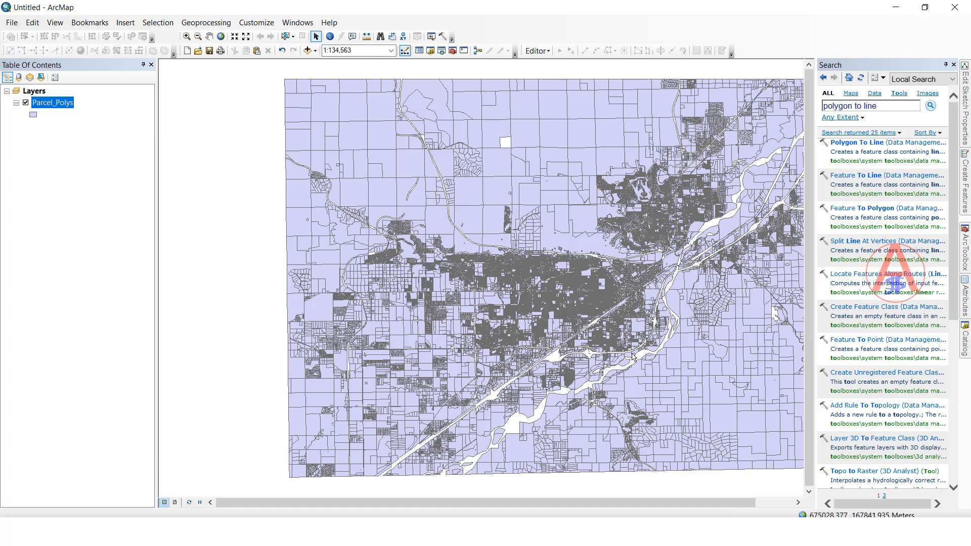
mouse_move(738, 401)
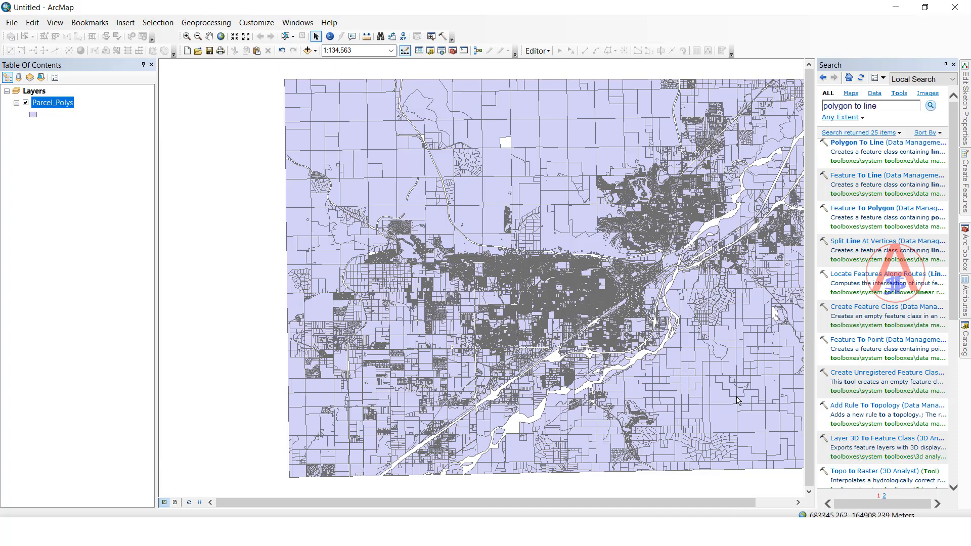
mouse_move(734, 401)
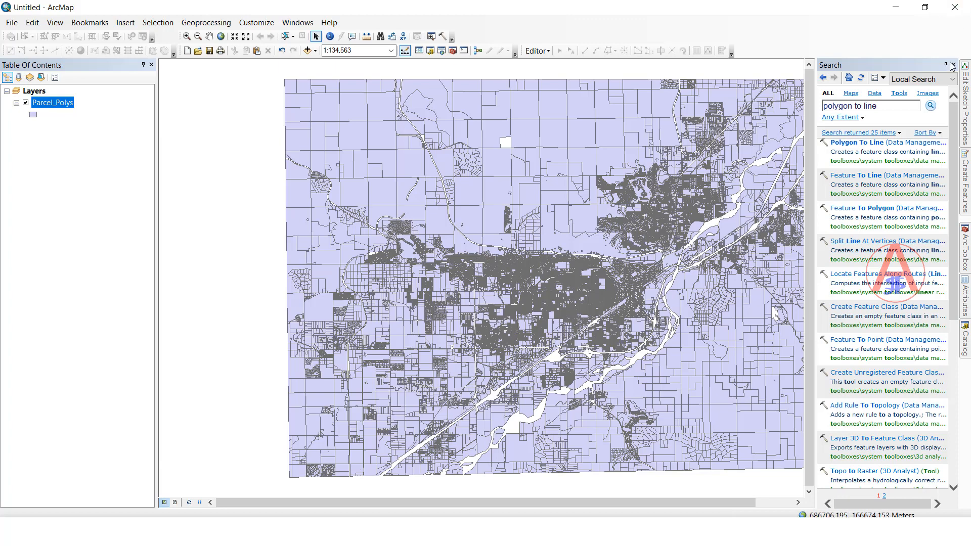
left_click(953, 63)
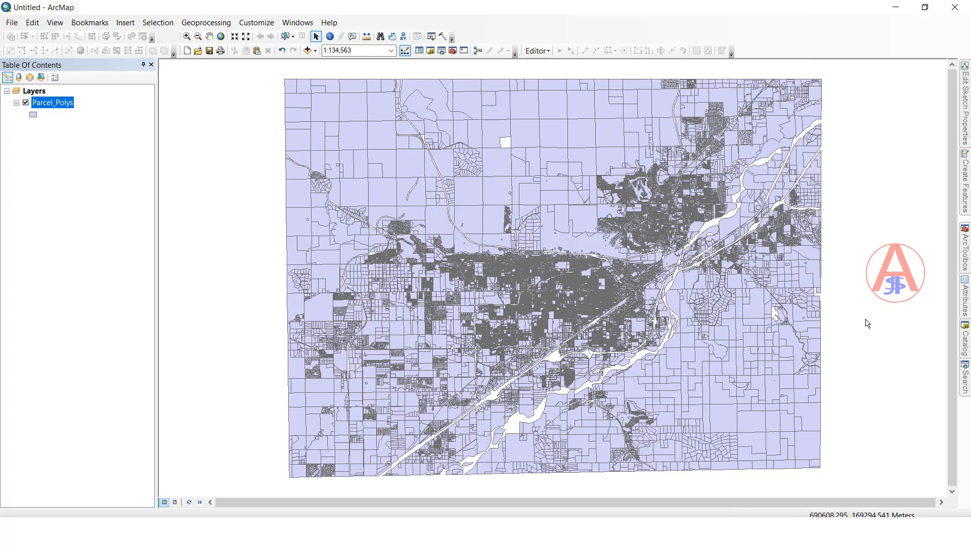
mouse_move(886, 472)
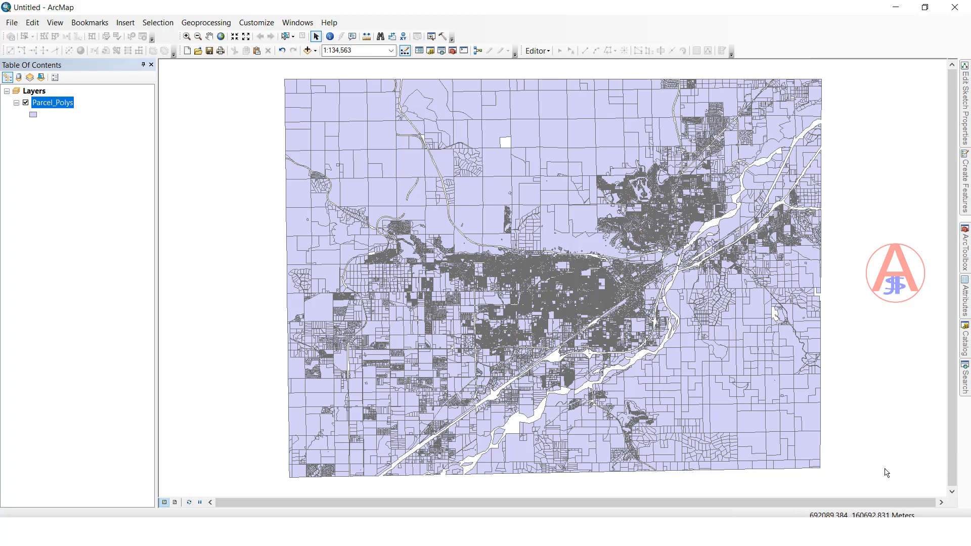
mouse_move(854, 423)
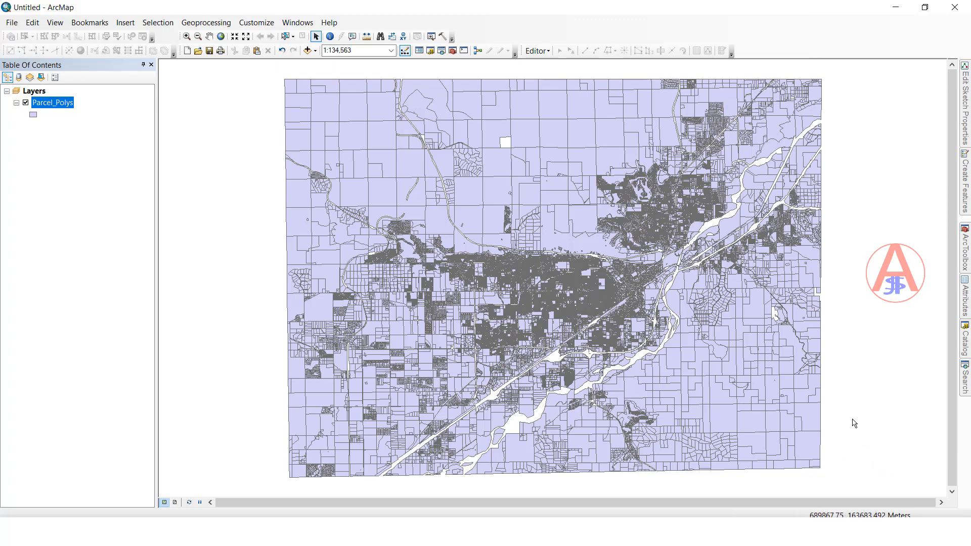
mouse_move(580, 304)
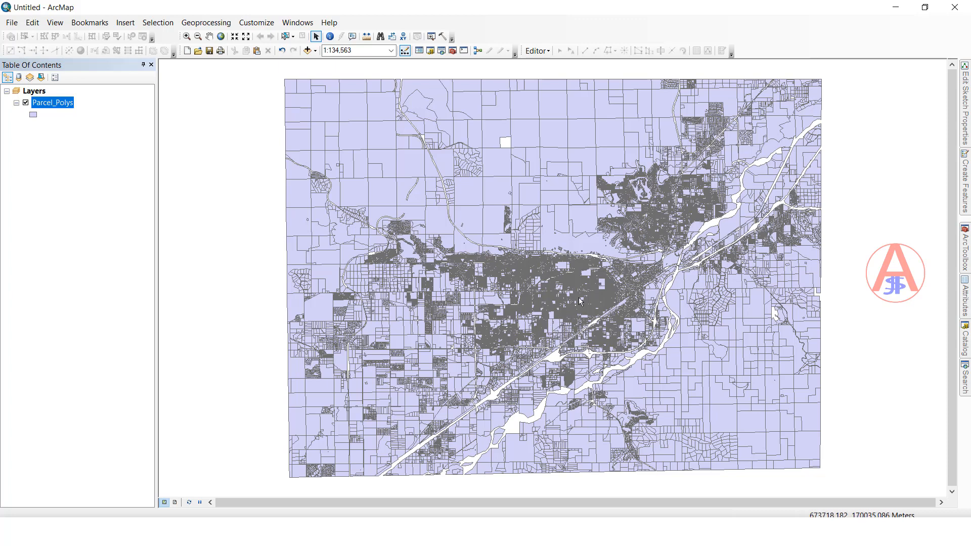
mouse_move(547, 239)
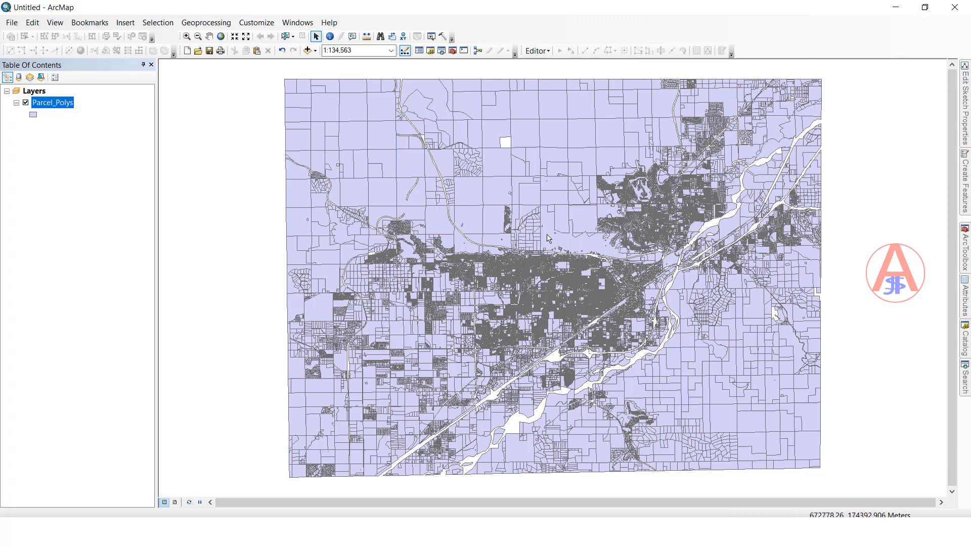
mouse_move(584, 246)
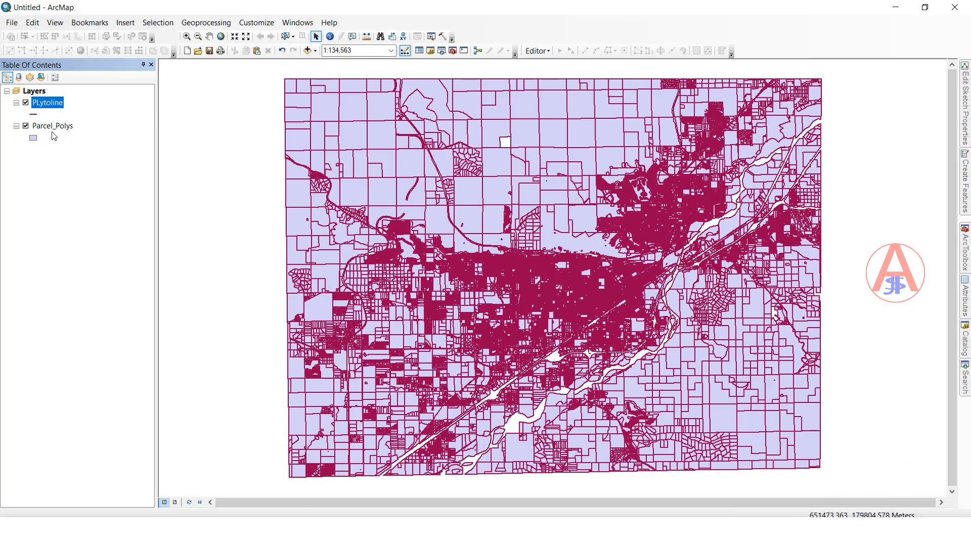
Hide Parcel_Polys and start editing the D:\Temp\JastGIS.gdb workspace.
left_click(27, 125)
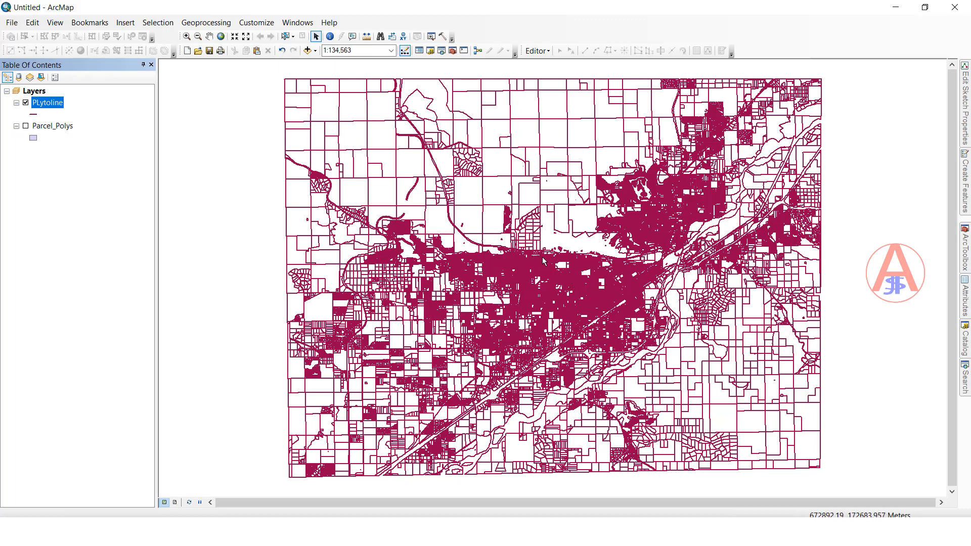
left_click(536, 51)
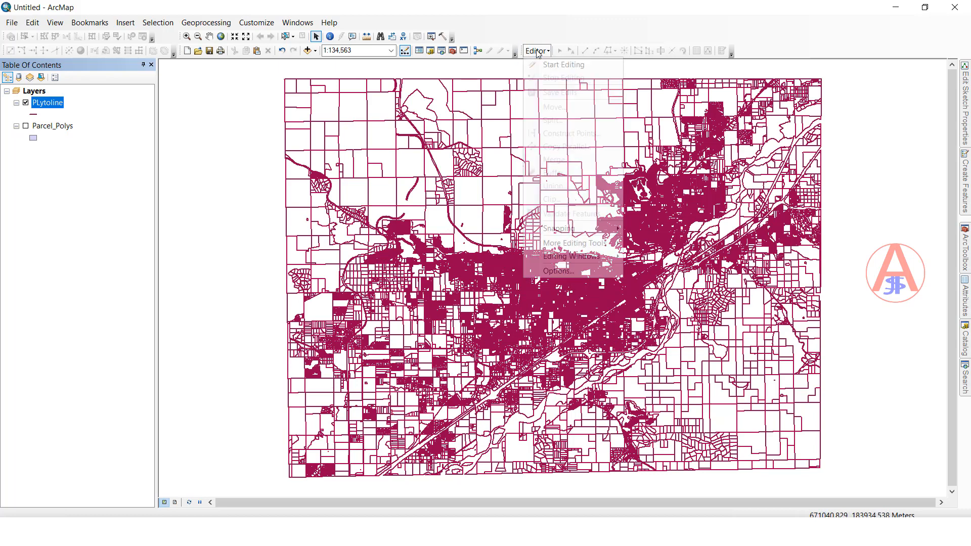
left_click(563, 65)
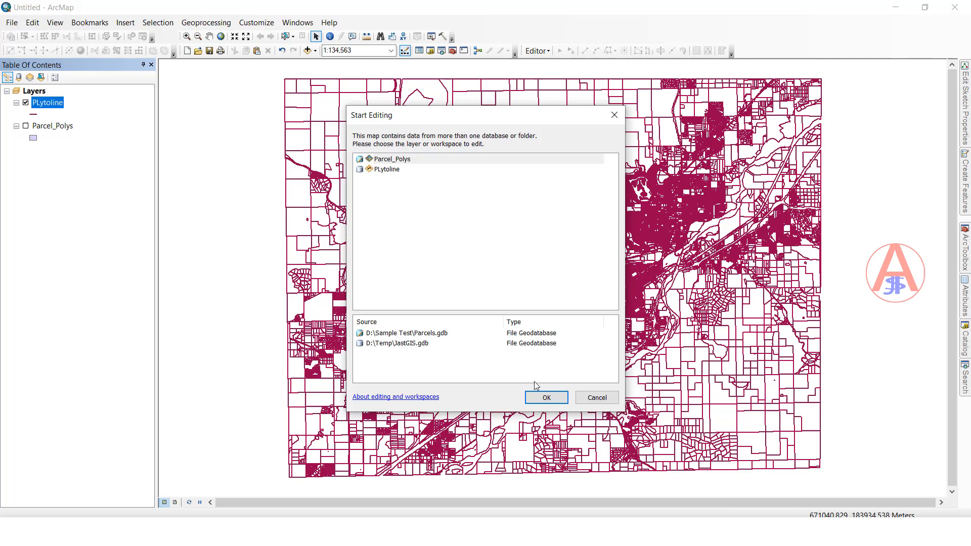
mouse_move(414, 347)
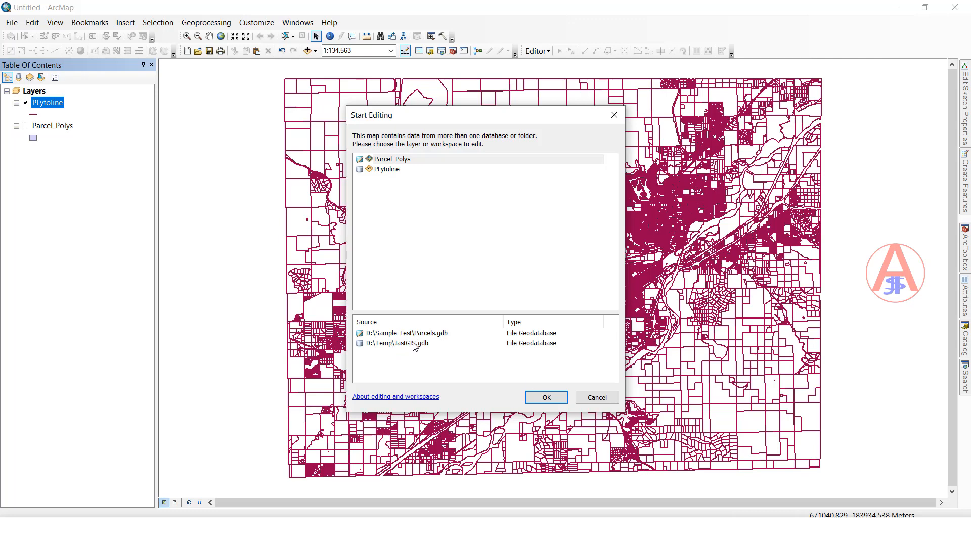
left_click(397, 343)
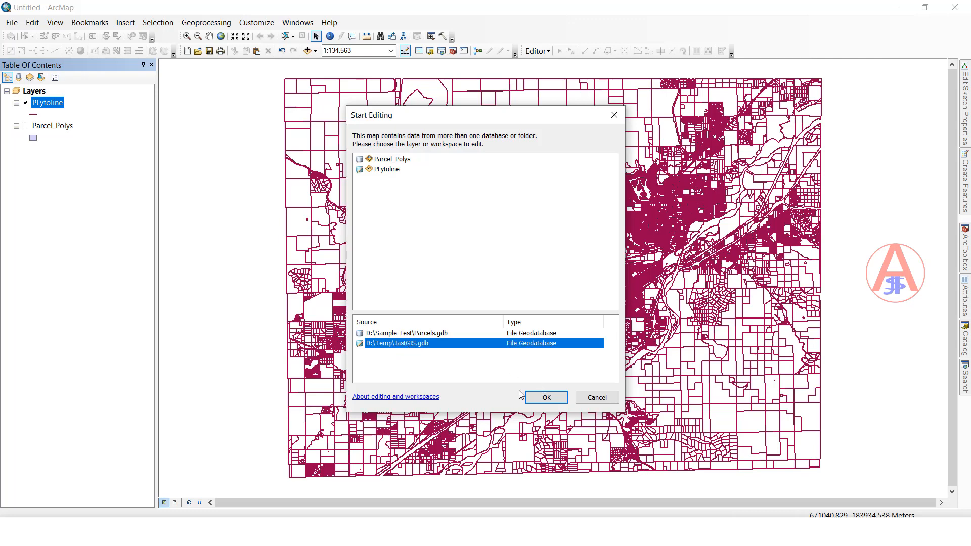
left_click(545, 397)
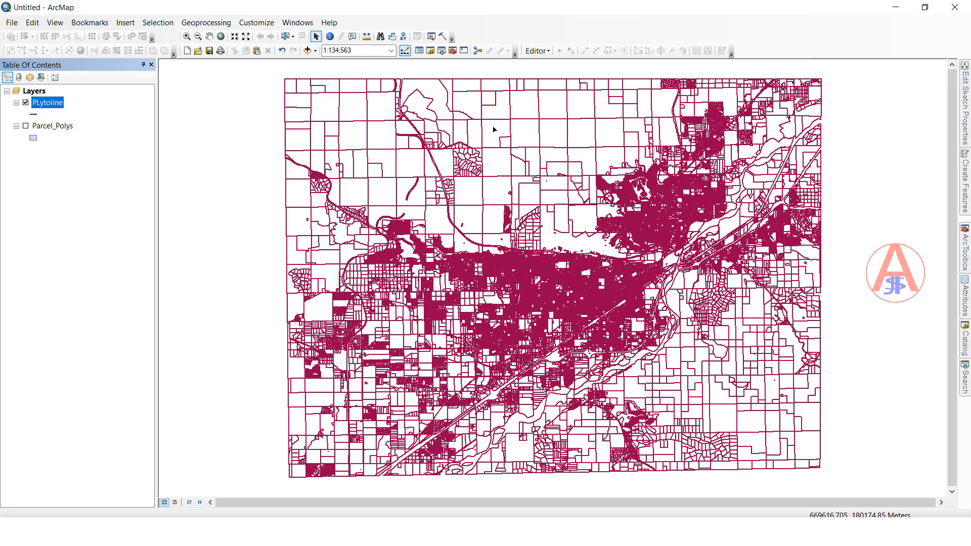
Zoom into a neighbourhood and select one PLytoline boundary segment.
left_click(494, 119)
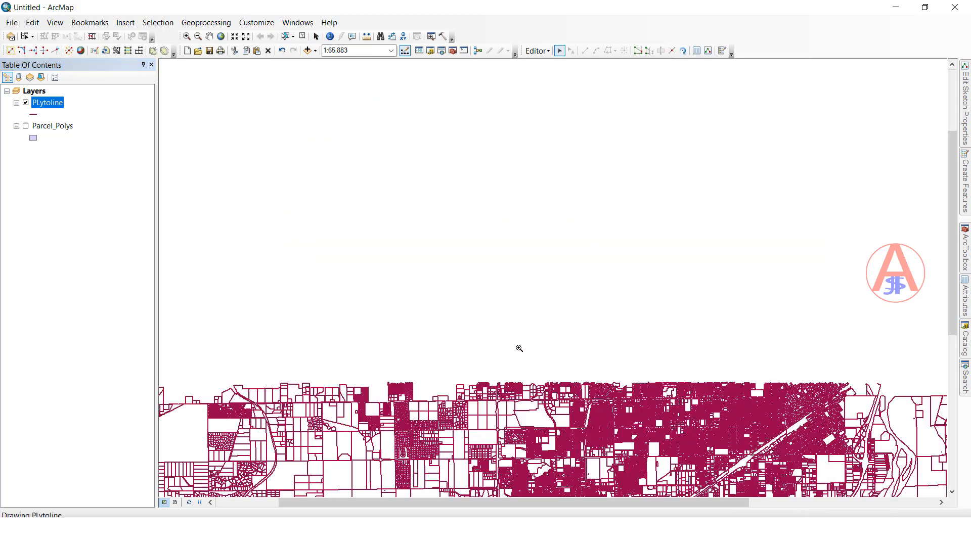
left_click(520, 348)
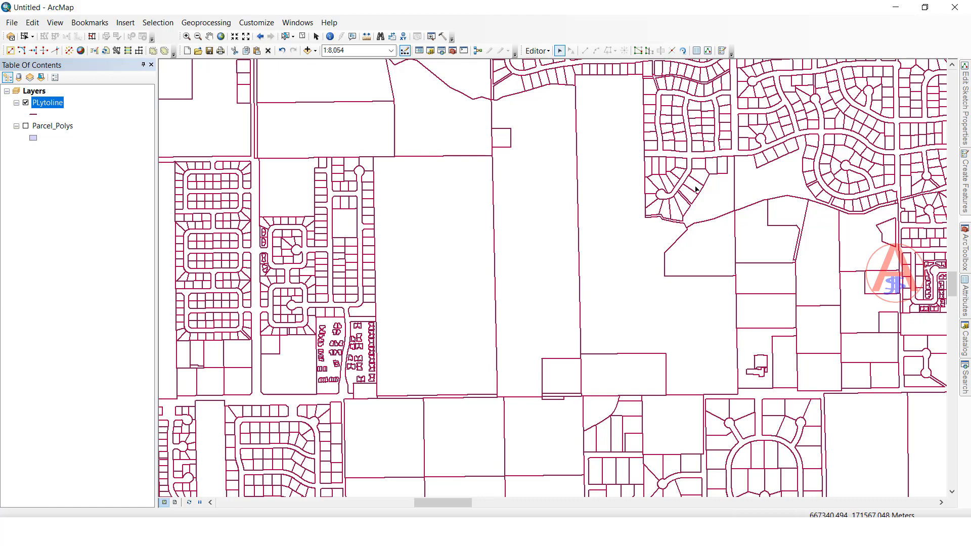
left_click(689, 193)
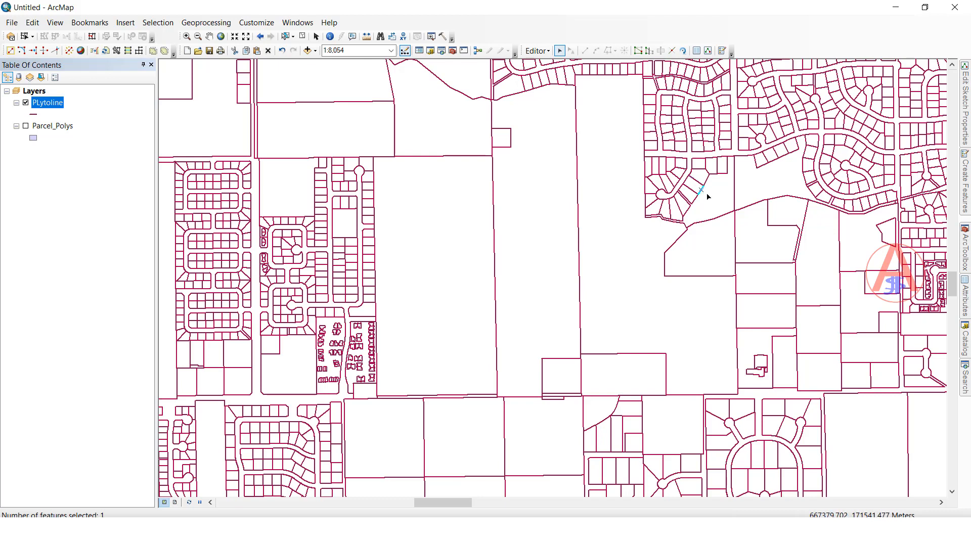
mouse_move(594, 201)
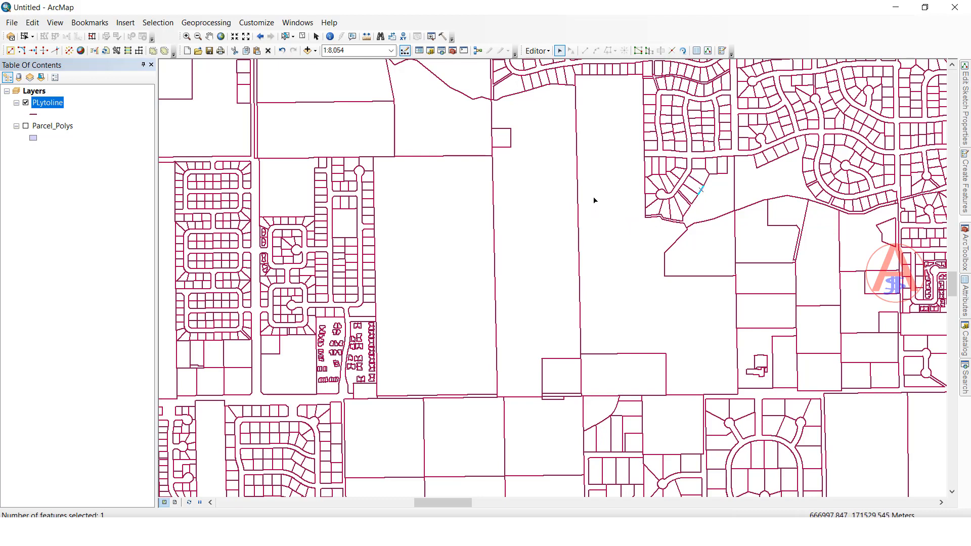
mouse_move(600, 157)
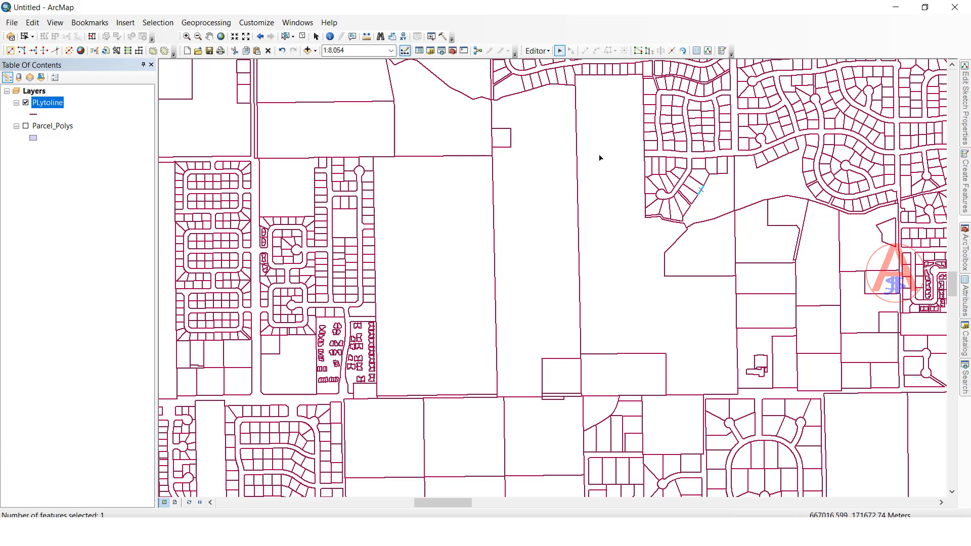